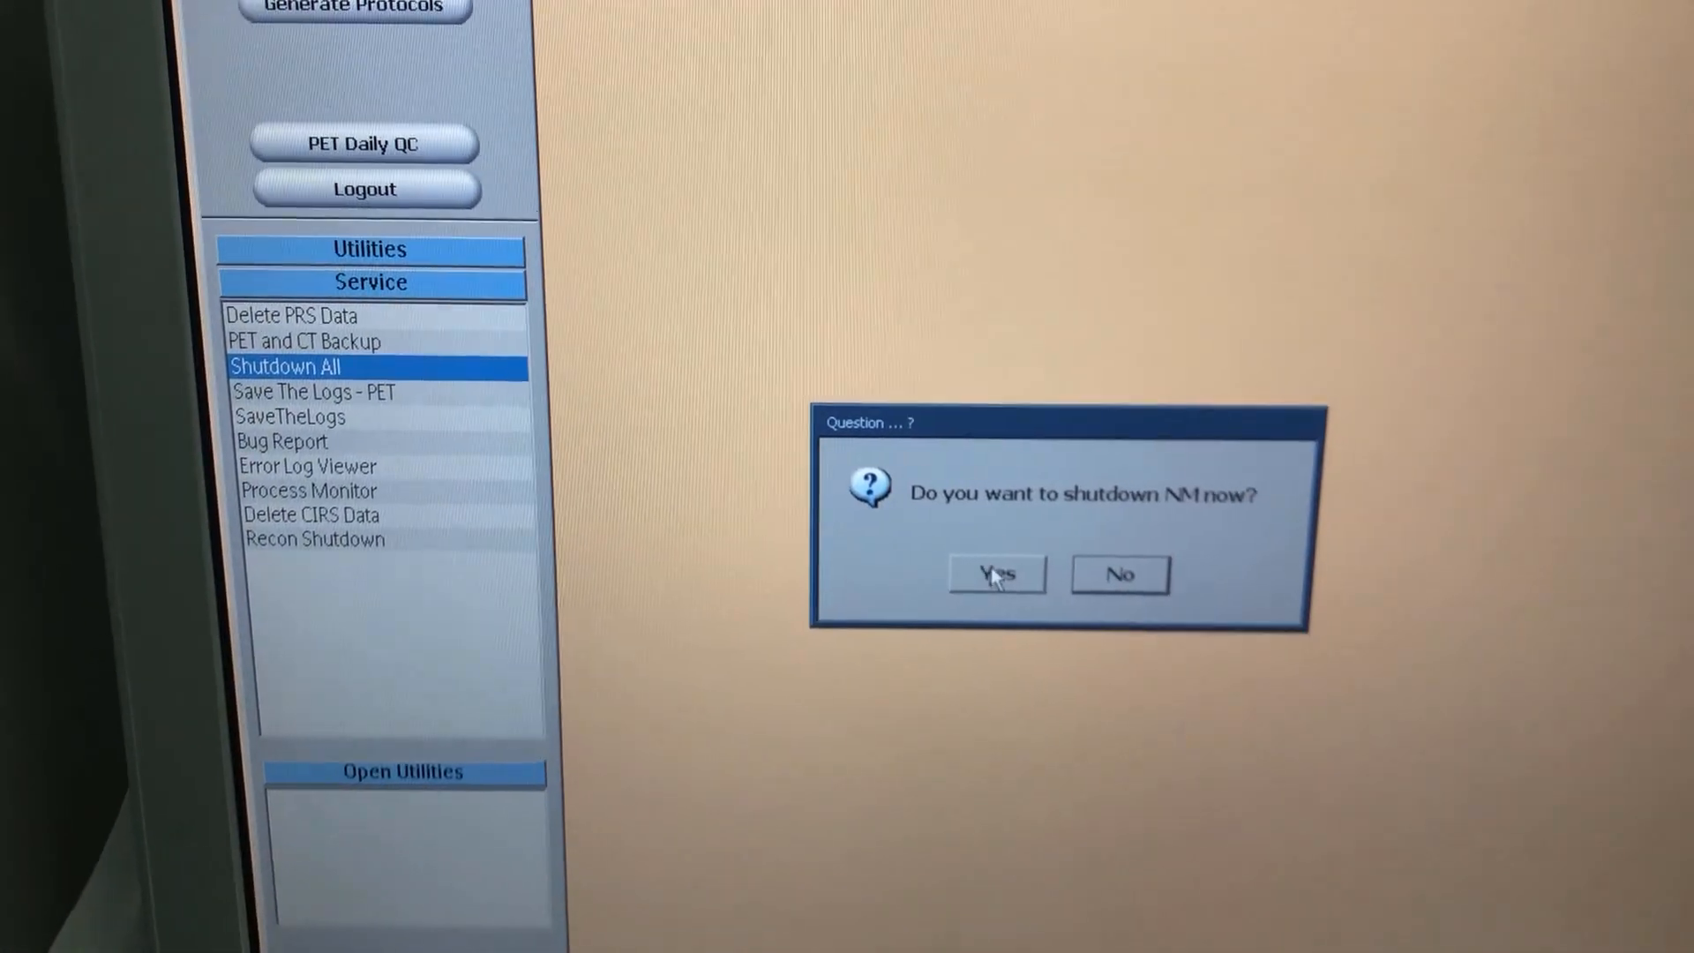
Answer Yes to 'Do you want to shutdown NM now?'.
left_click(994, 574)
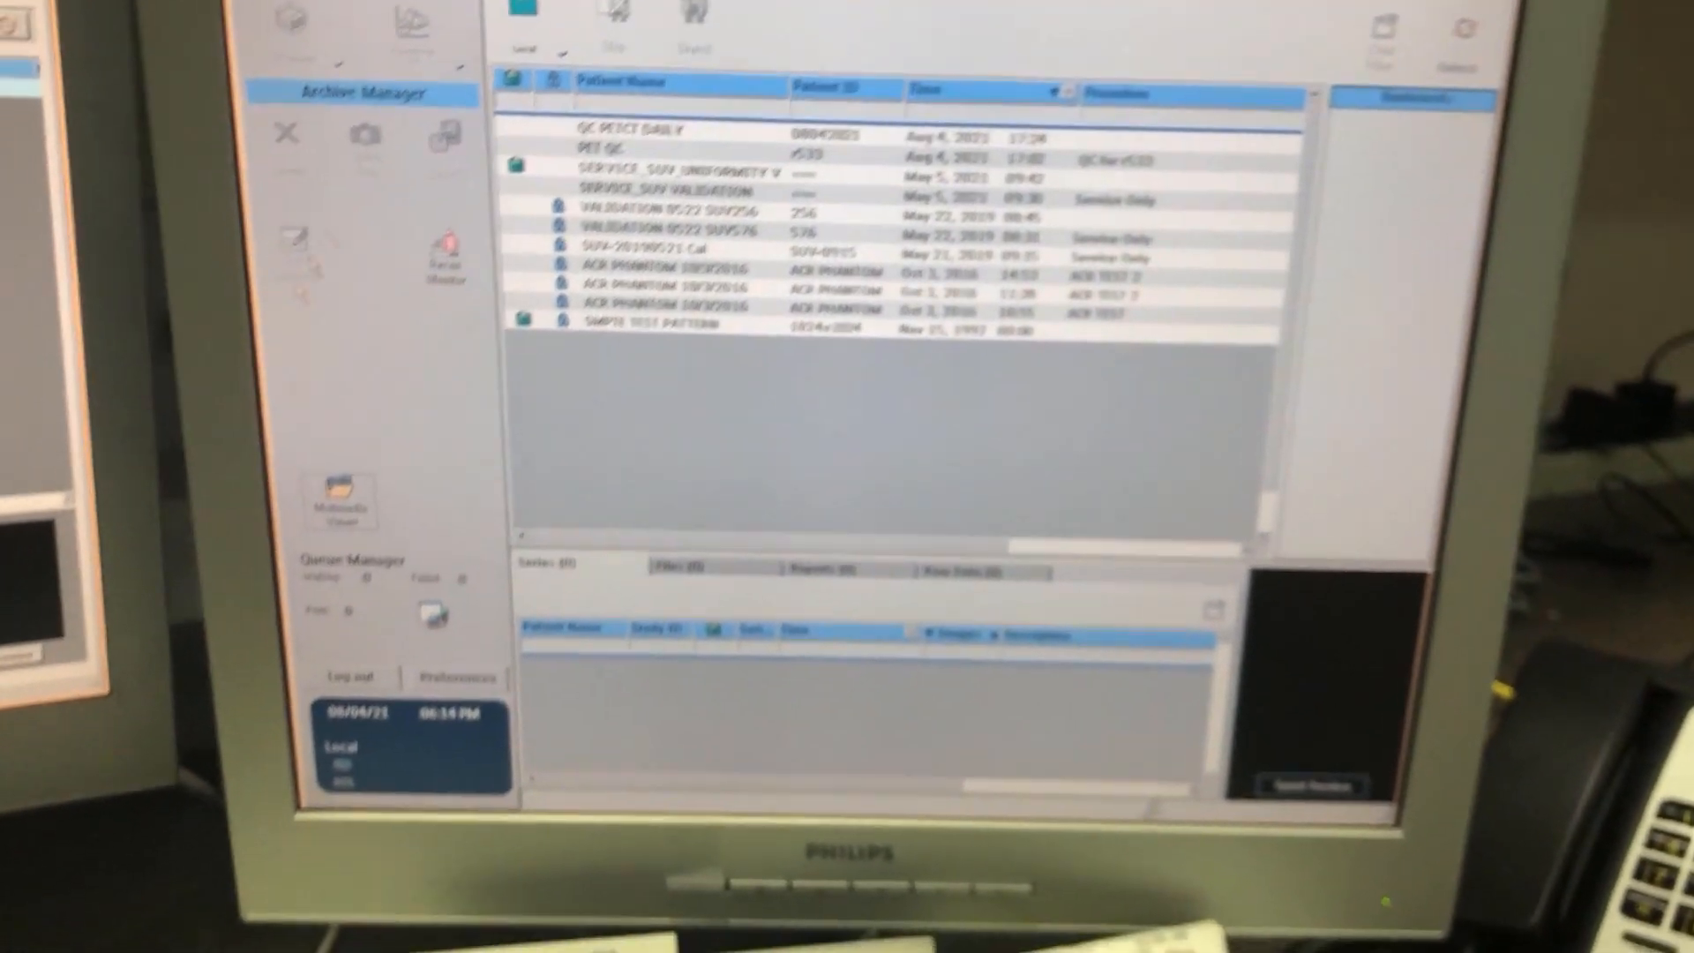
Log out of the Archive Manager session, confirm, and shut down from the login screen.
left_click(346, 678)
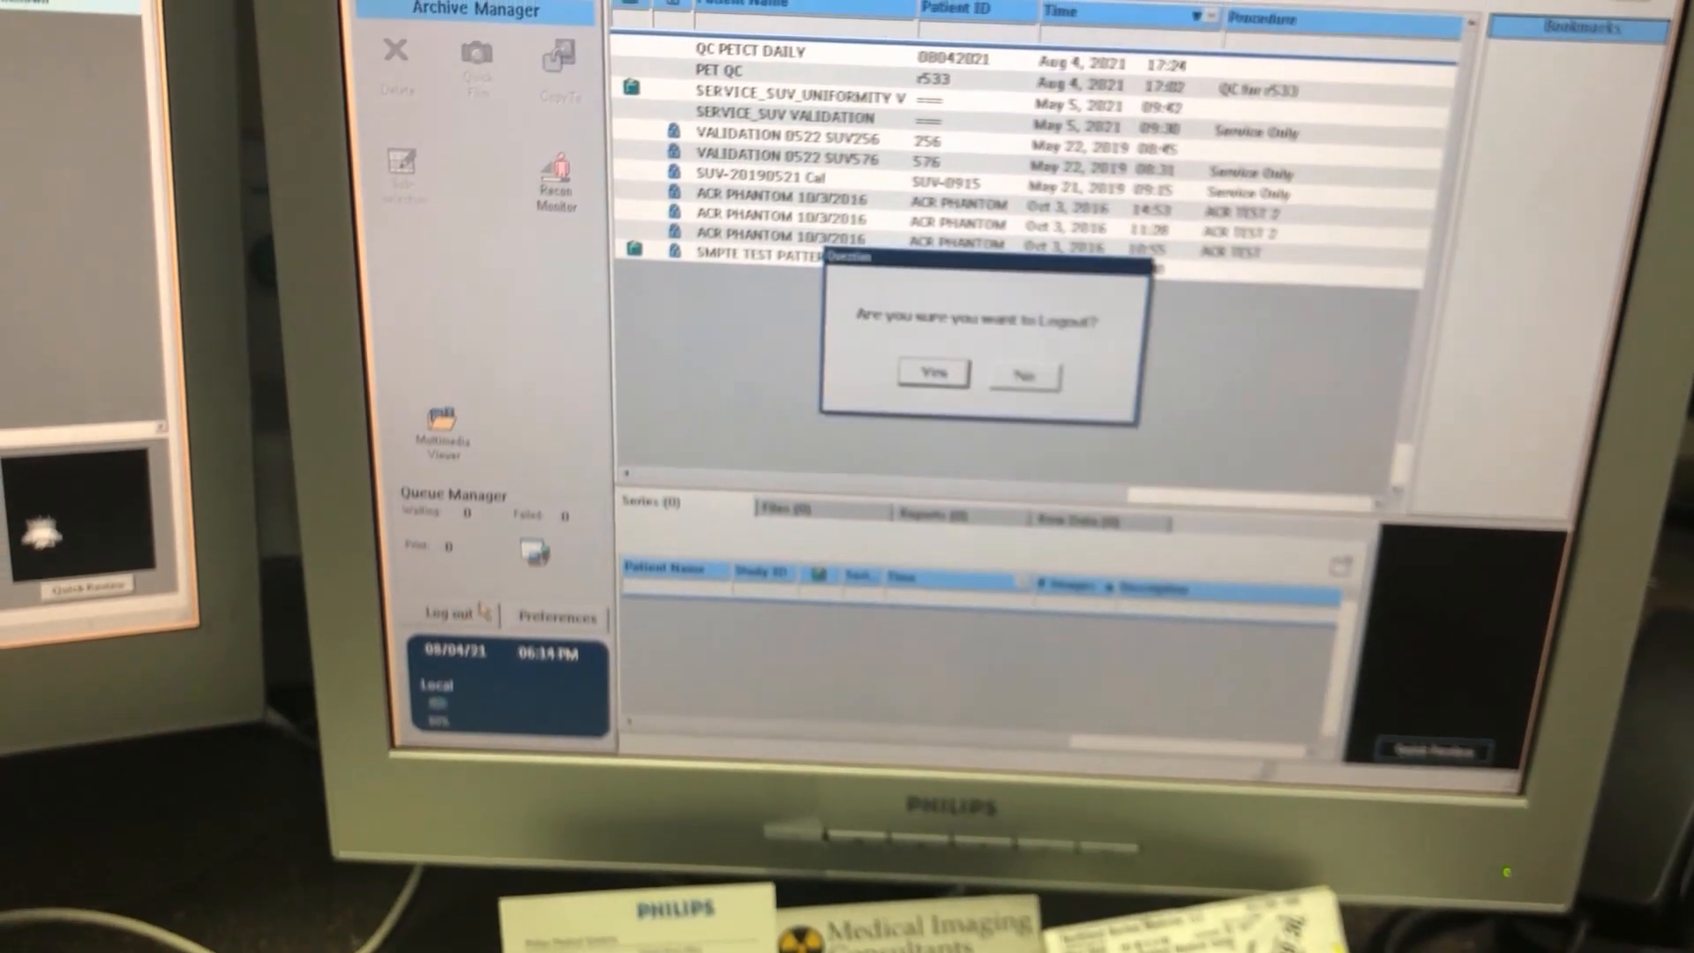
left_click(932, 372)
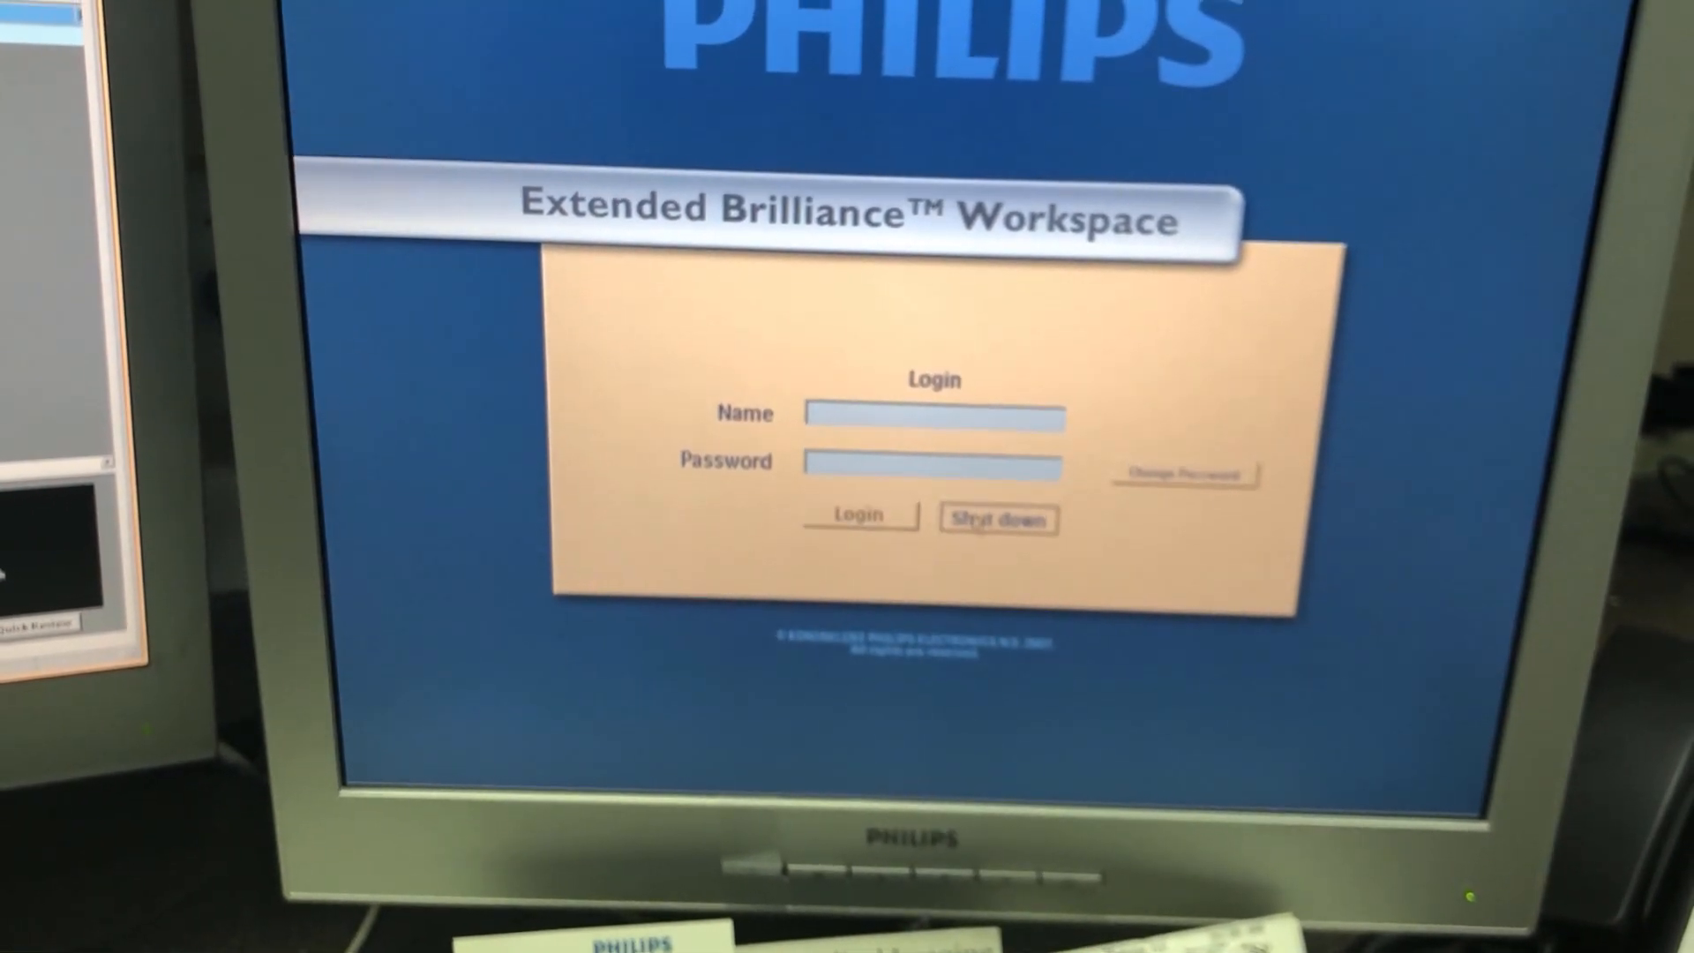
left_click(997, 519)
type("md")
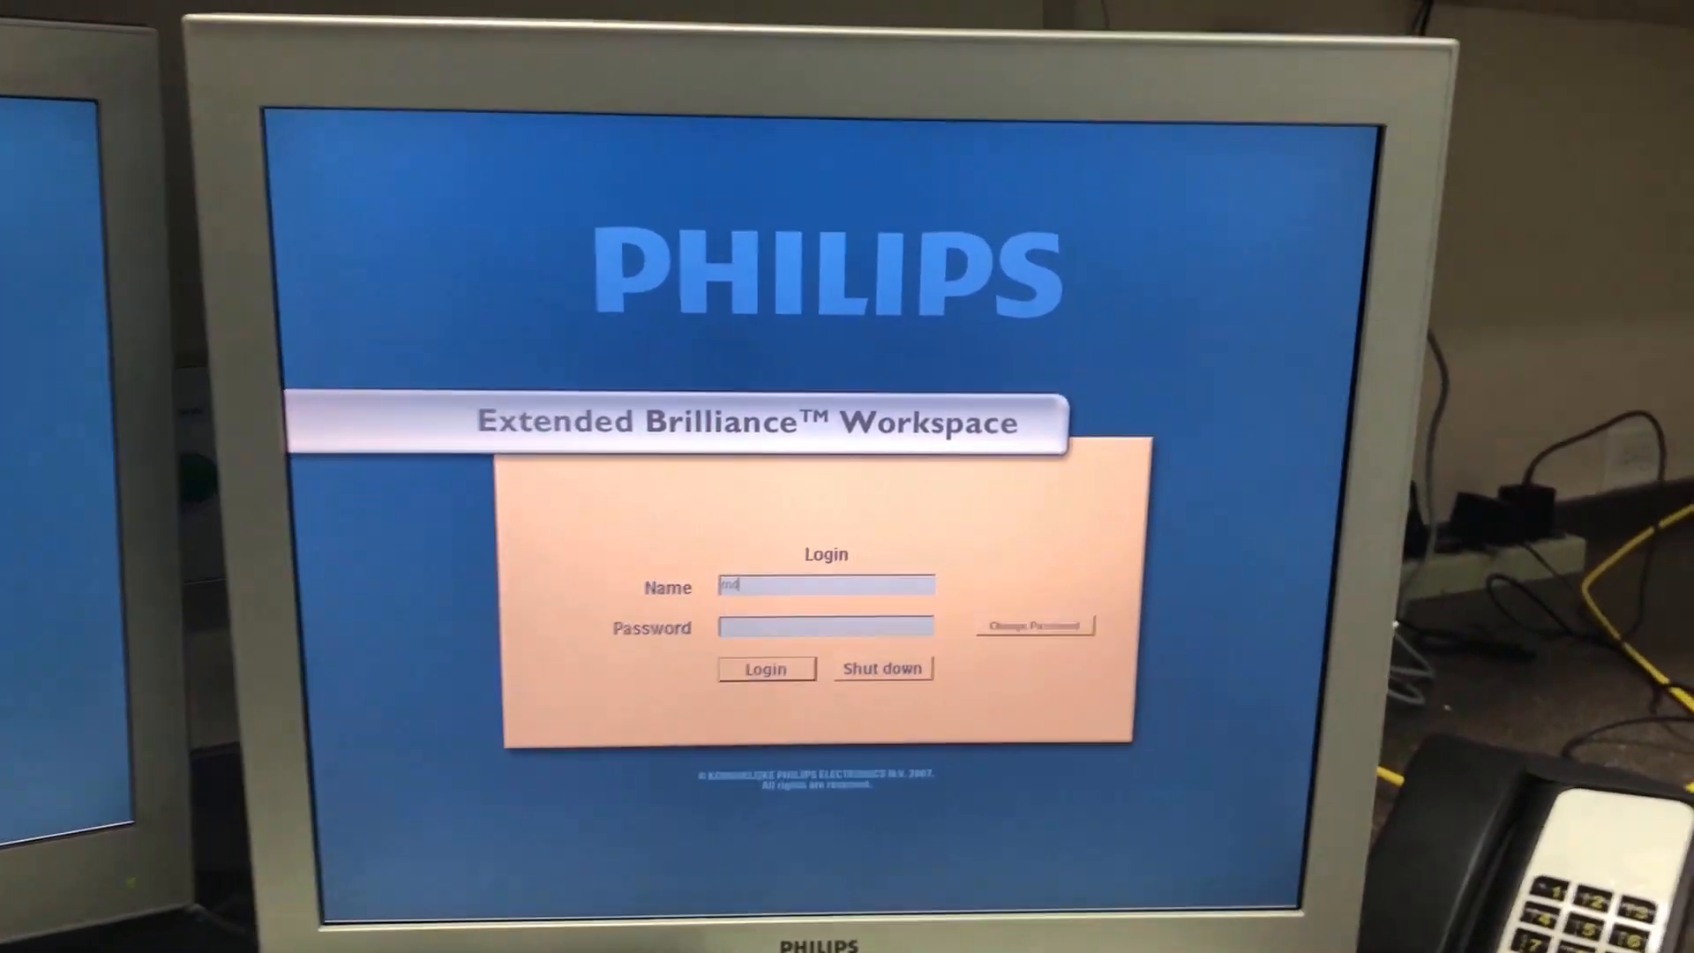
Submit the entered user name and password from the Login panel.
left_click(765, 668)
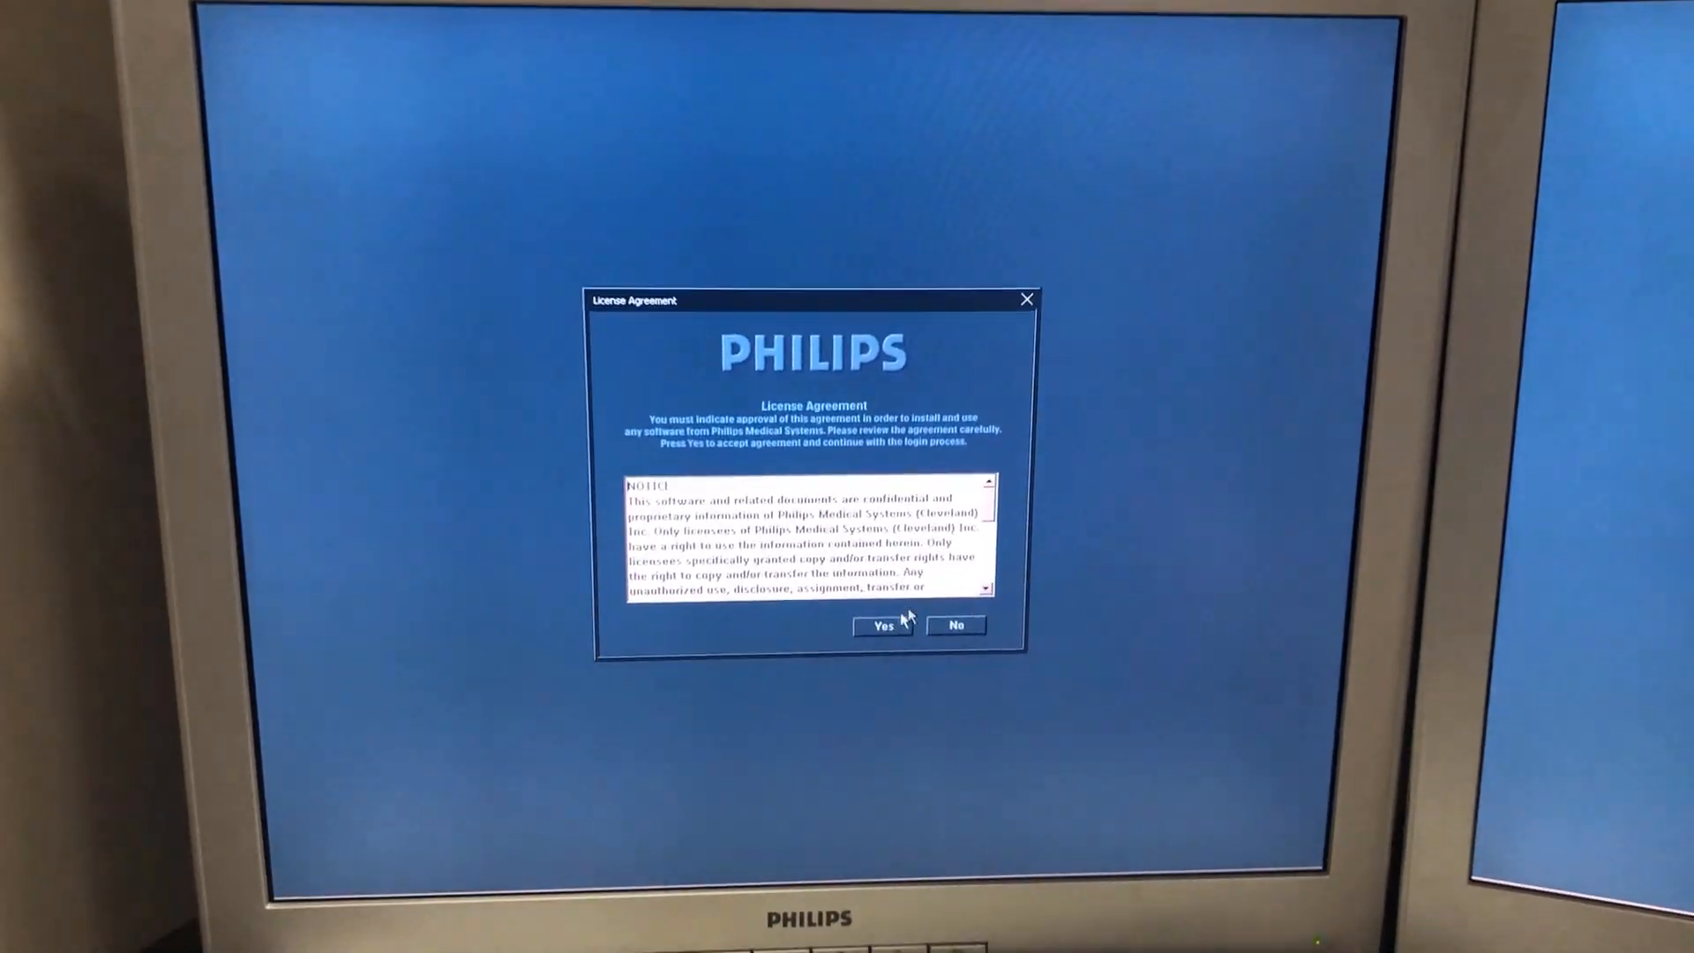
Accept the License Agreement to open the Archive Manager patient list.
left_click(881, 625)
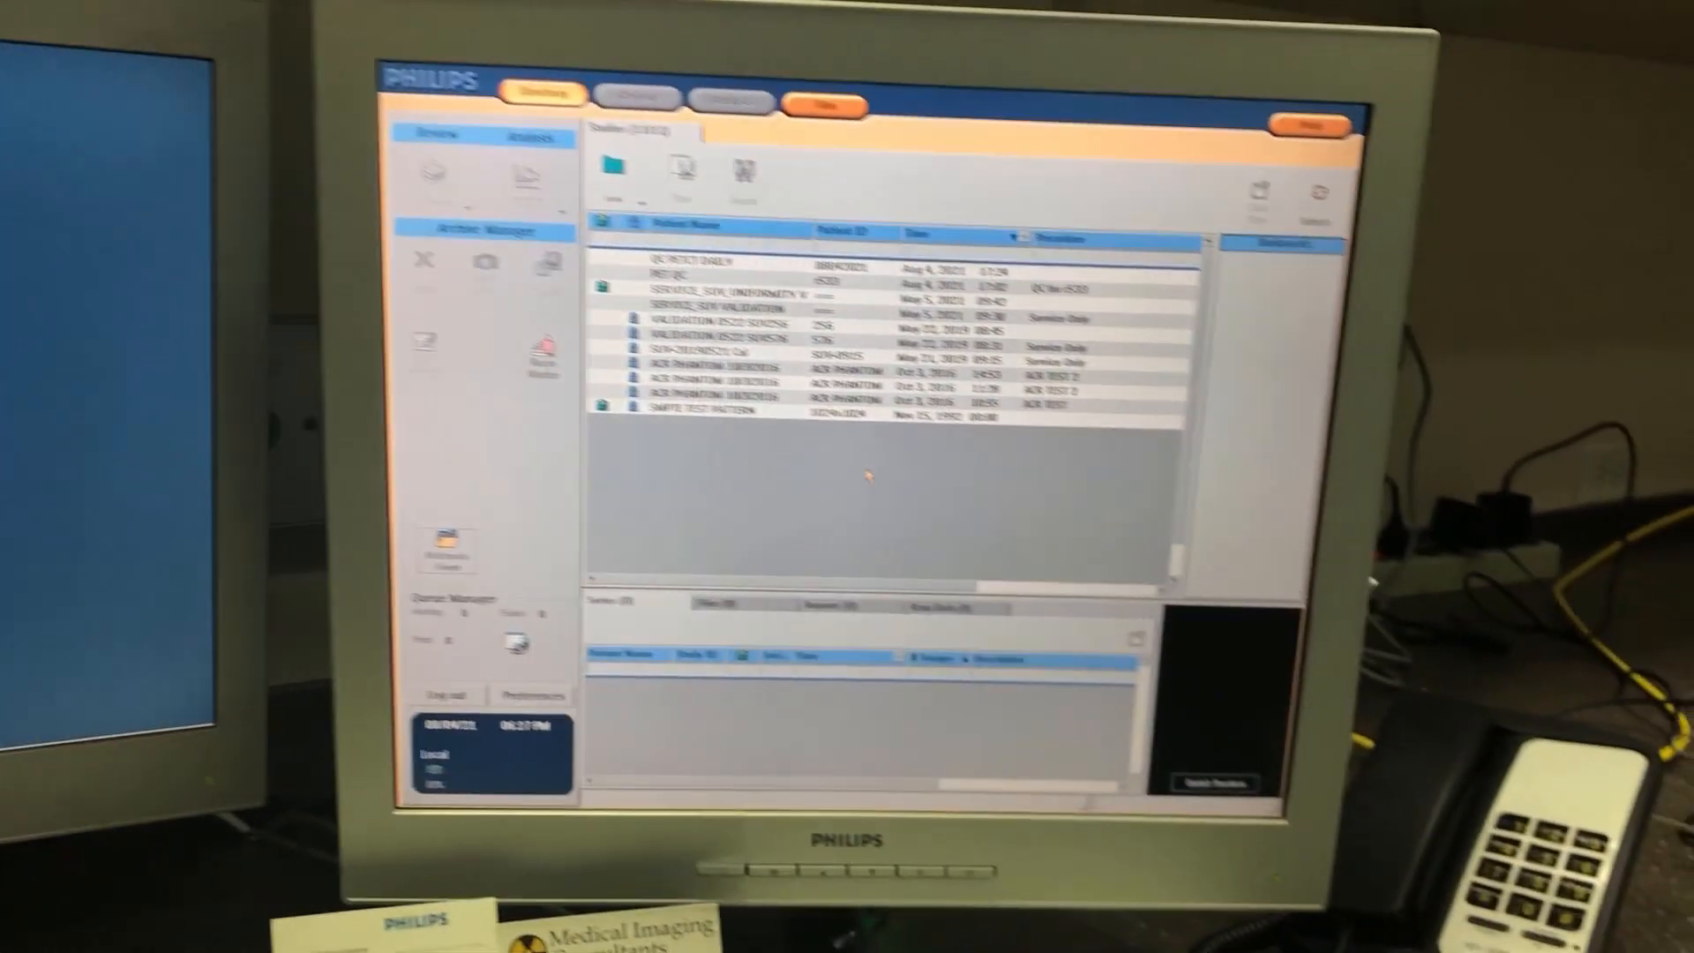